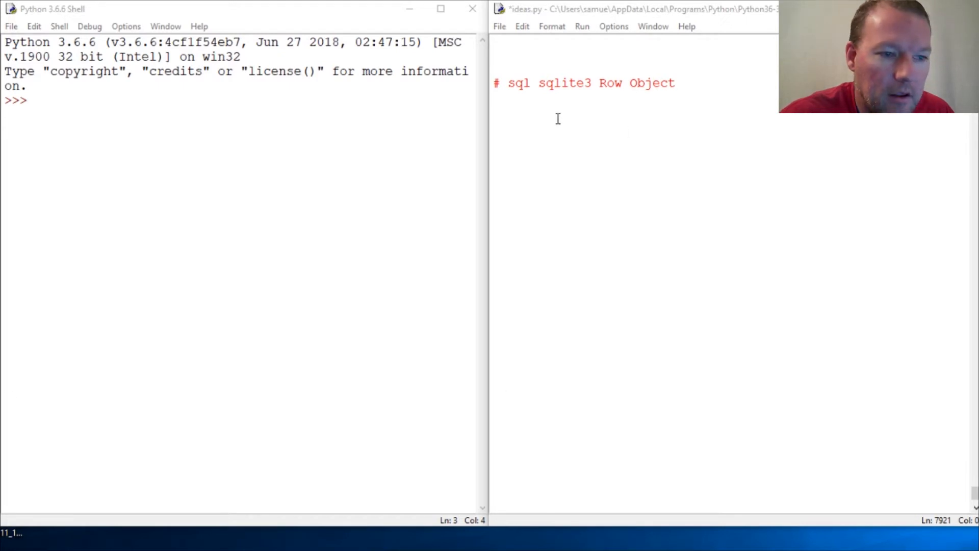
Write lines importing sqlite3, connecting to student.db, creating a cursor, and executing SELECT * from students
text(import sqlite3)
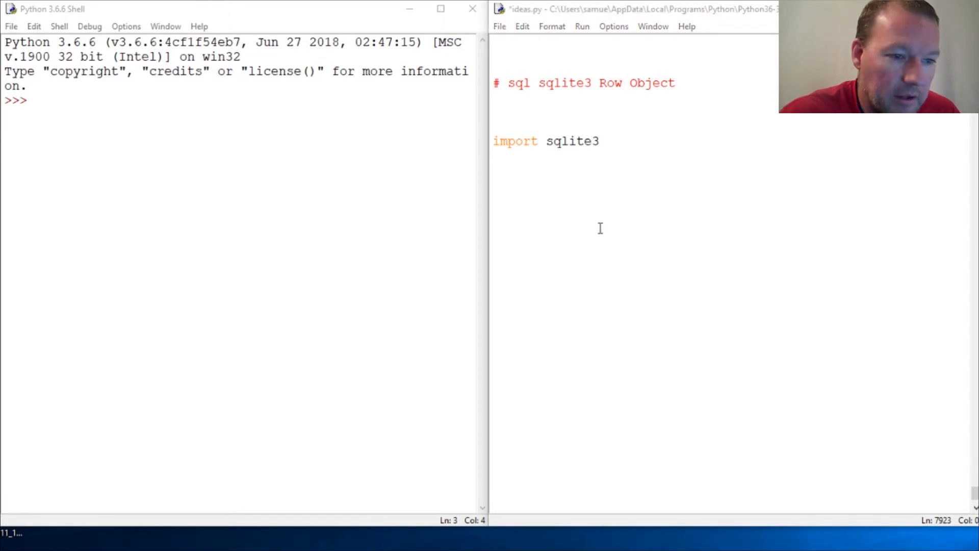
text(con = sqlite3.connect('student.db'))
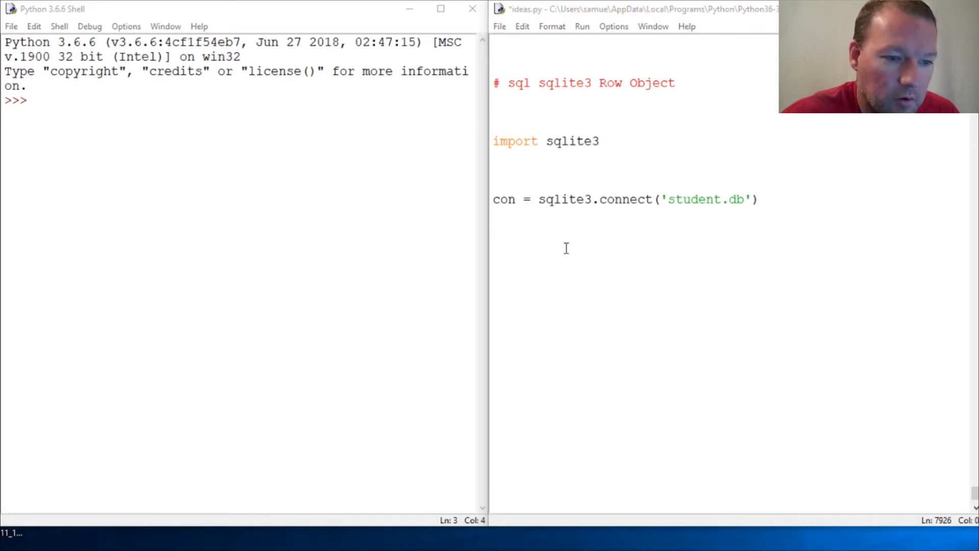
text(cur = con.cursor())
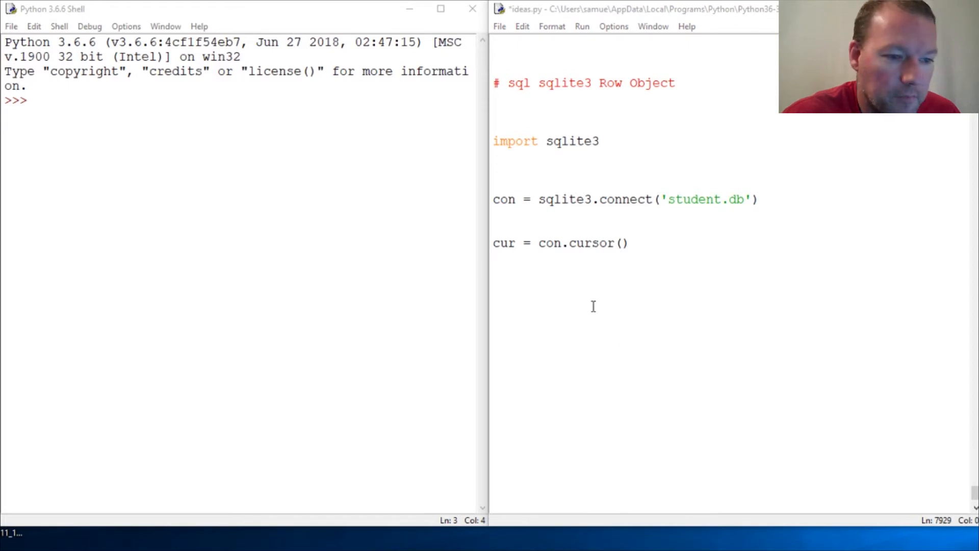
text(cur.execute('SELECT * from students'))
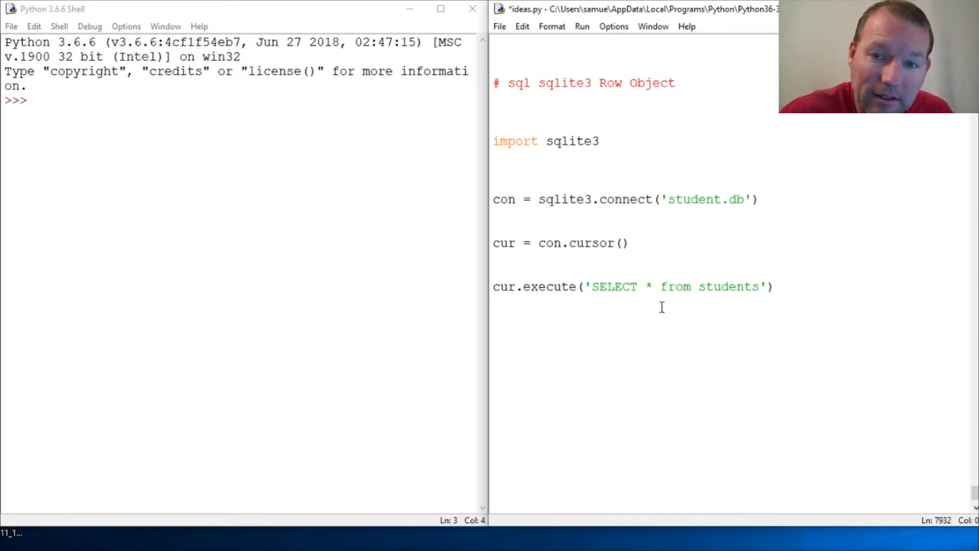
Add print(cur.fetchall()) on a new line and run the script with F5
key(enter)
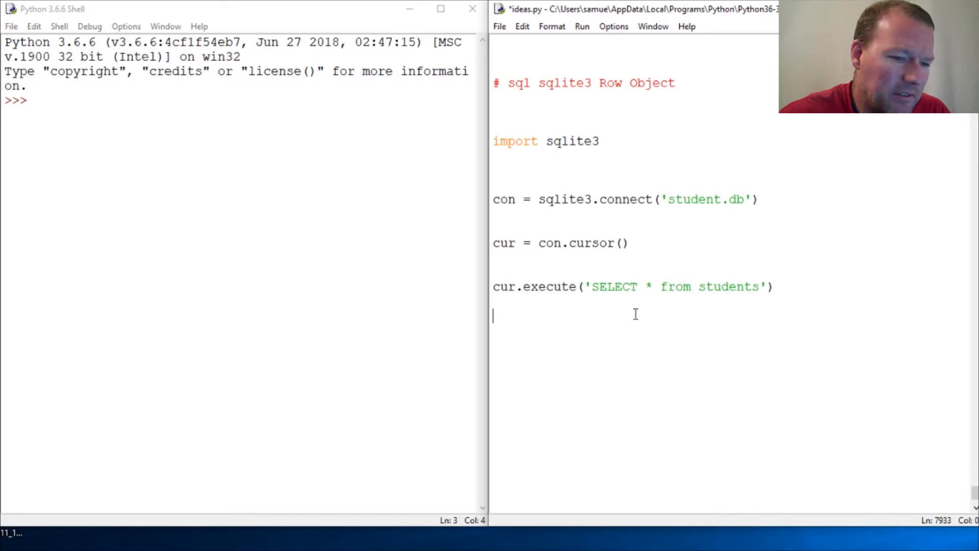
text(print()
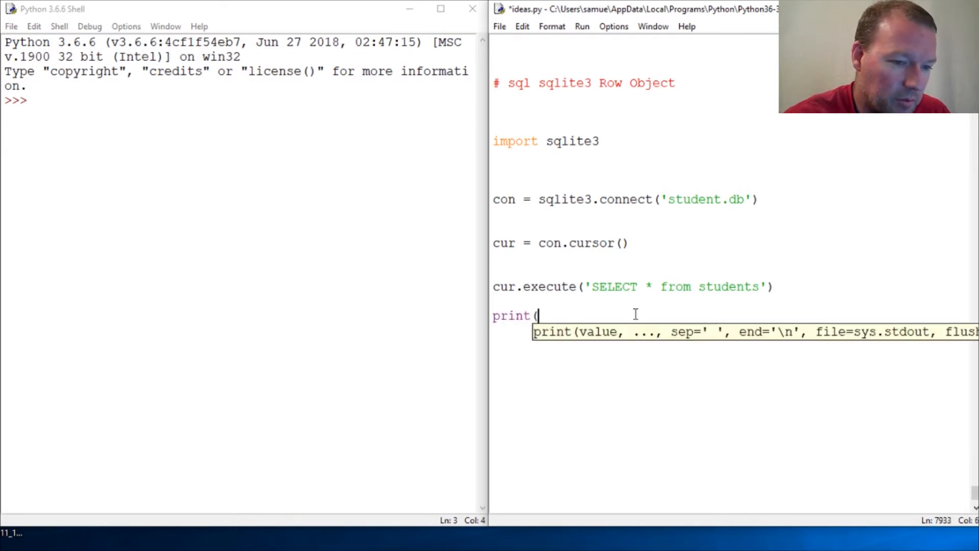
text(cur)
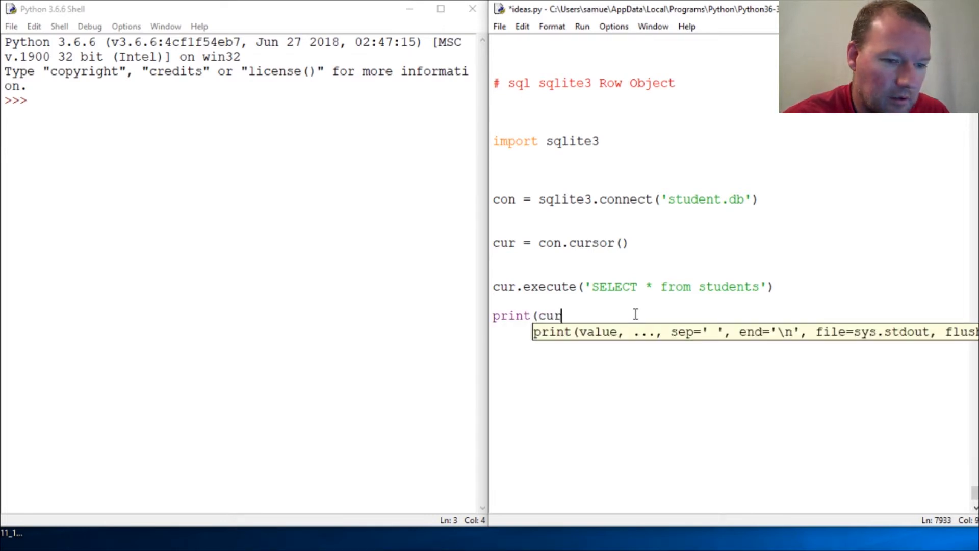
text(.fer)
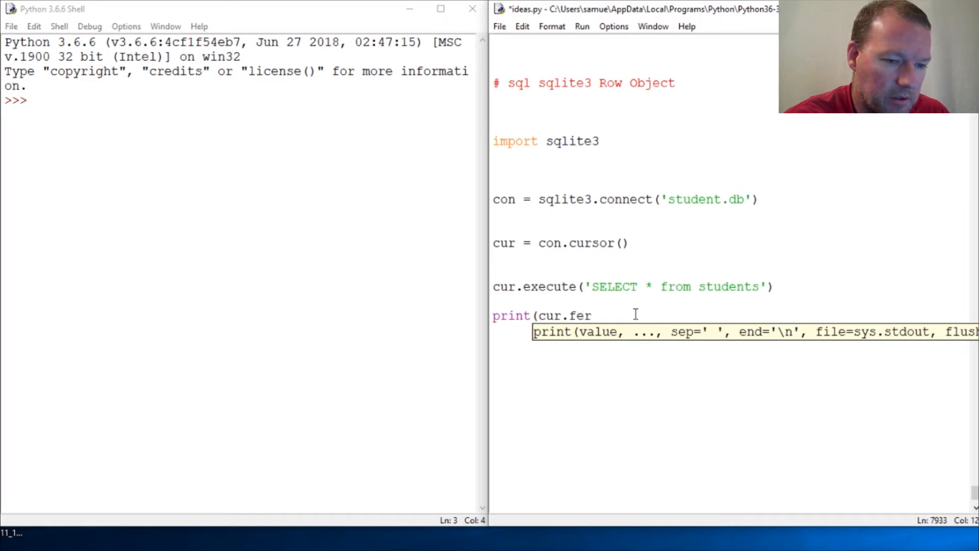
text(chal)
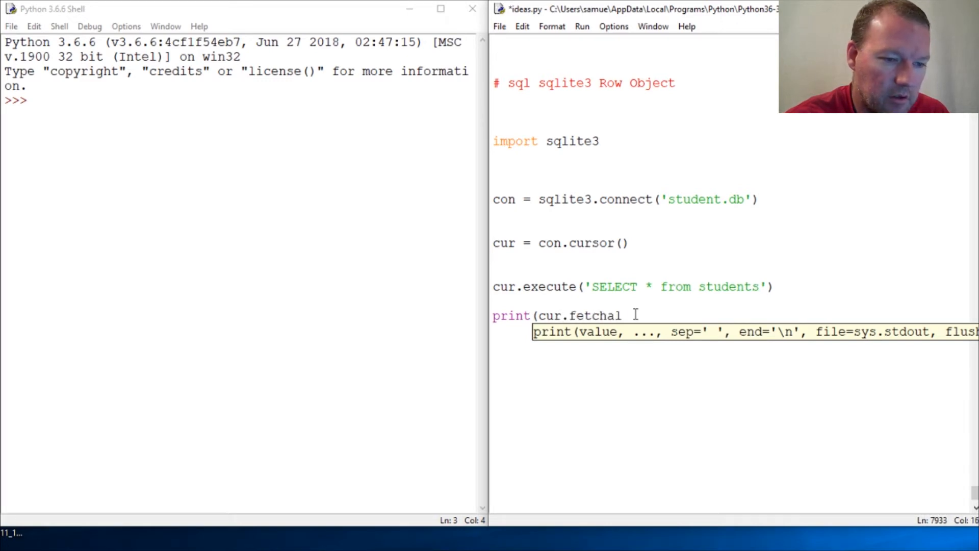
text(ll()))
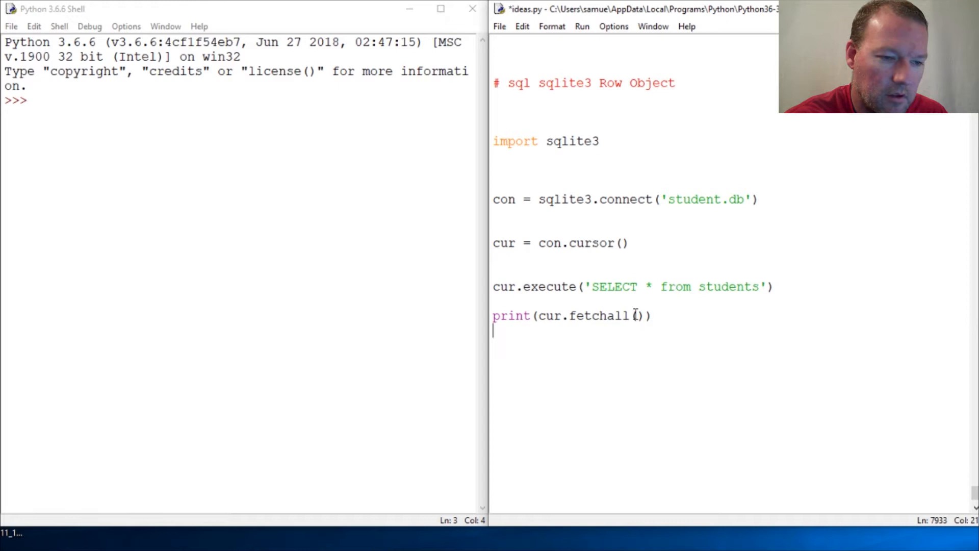
key(F5)
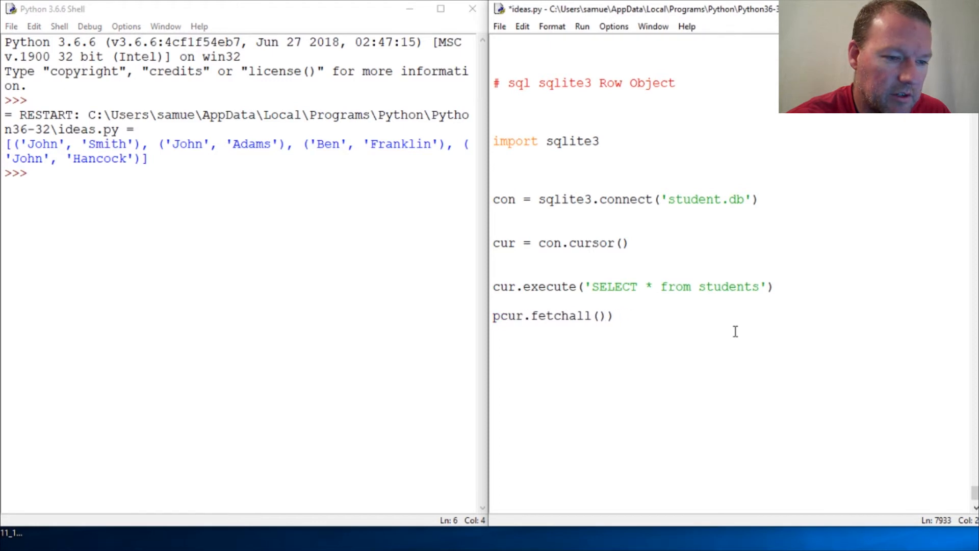
Store fetchall() in rows, save, add 'for row in rows: print(row)', and rerun
text(rows =)
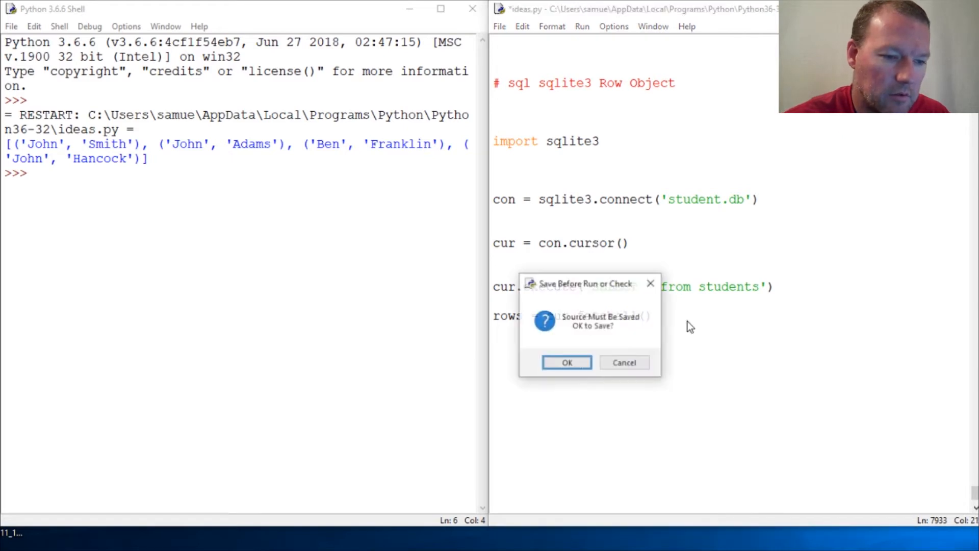
click(565, 362)
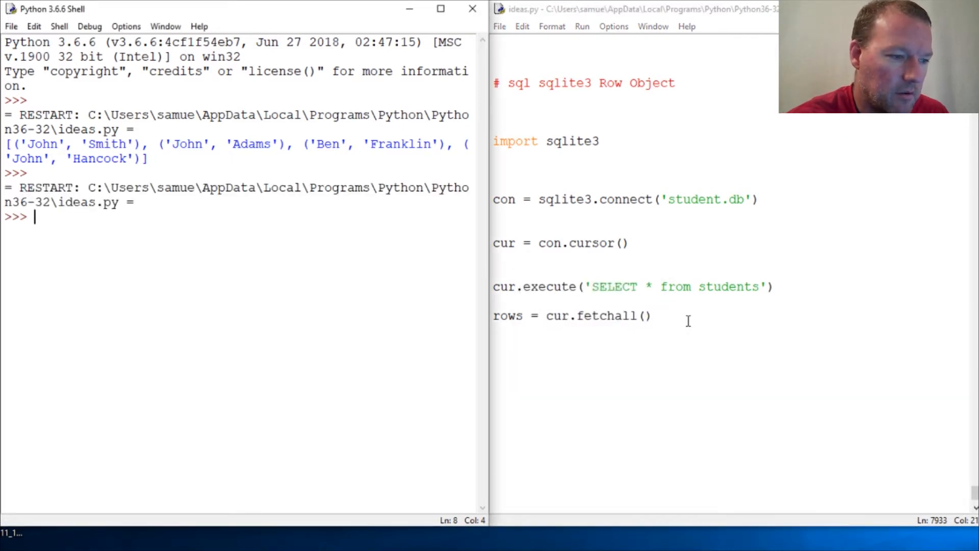
text(f)
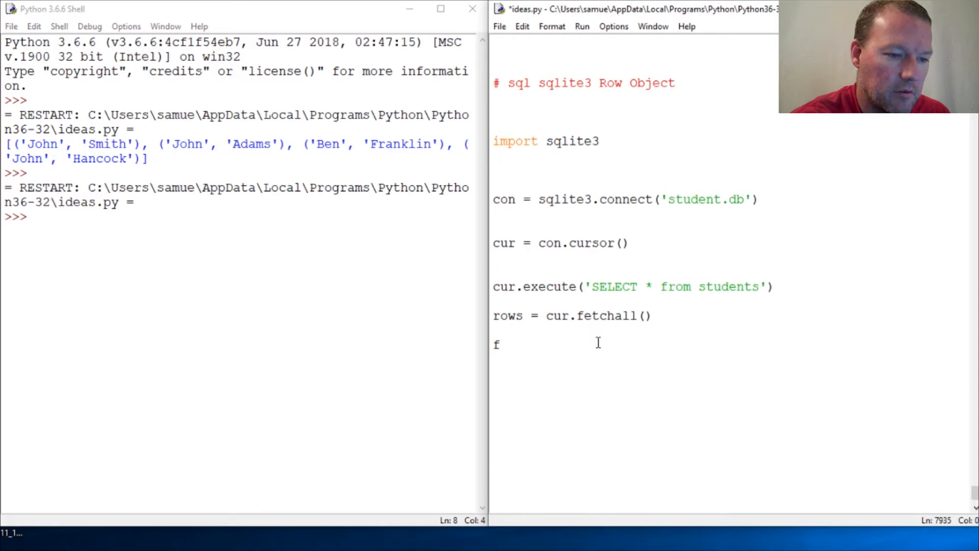
text(or row)
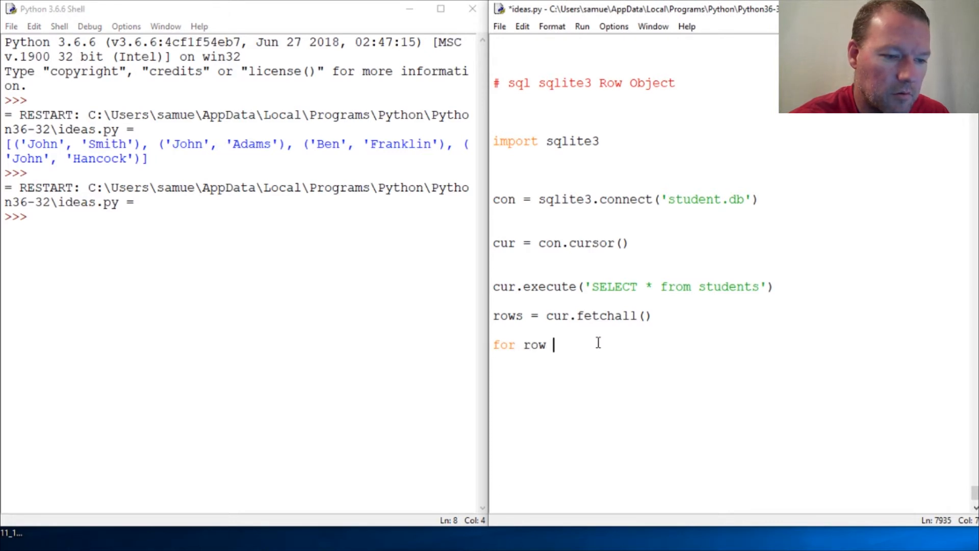
text(in rw)
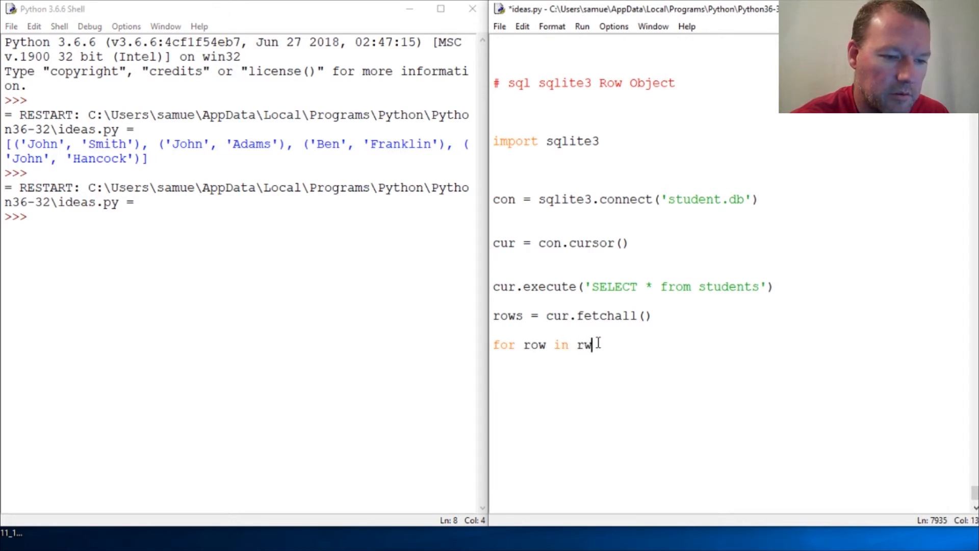
text(ows:)
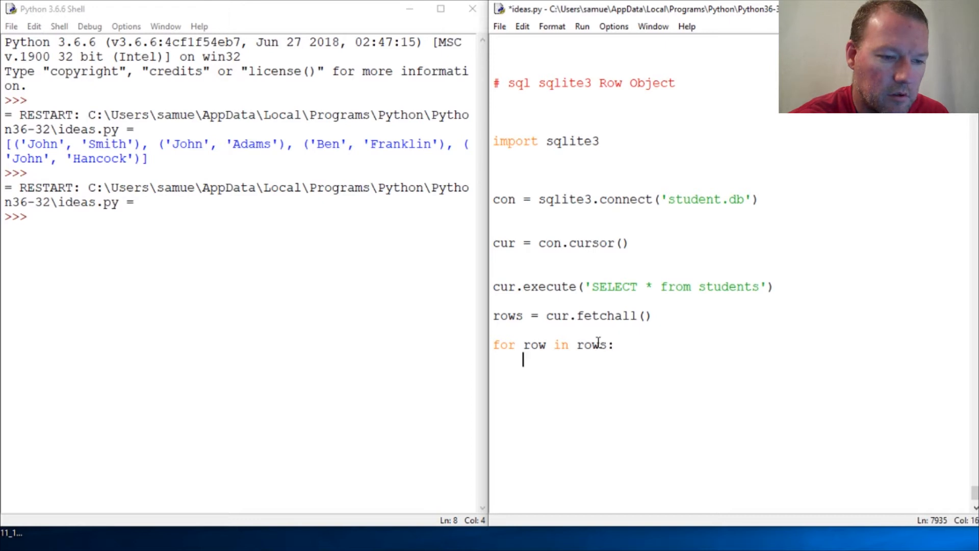
text(print(row)
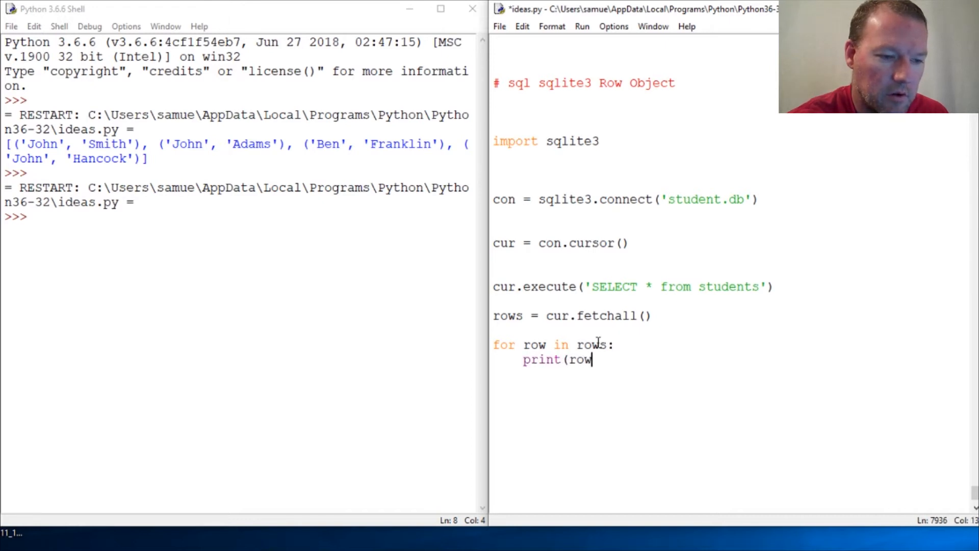
key(F5)
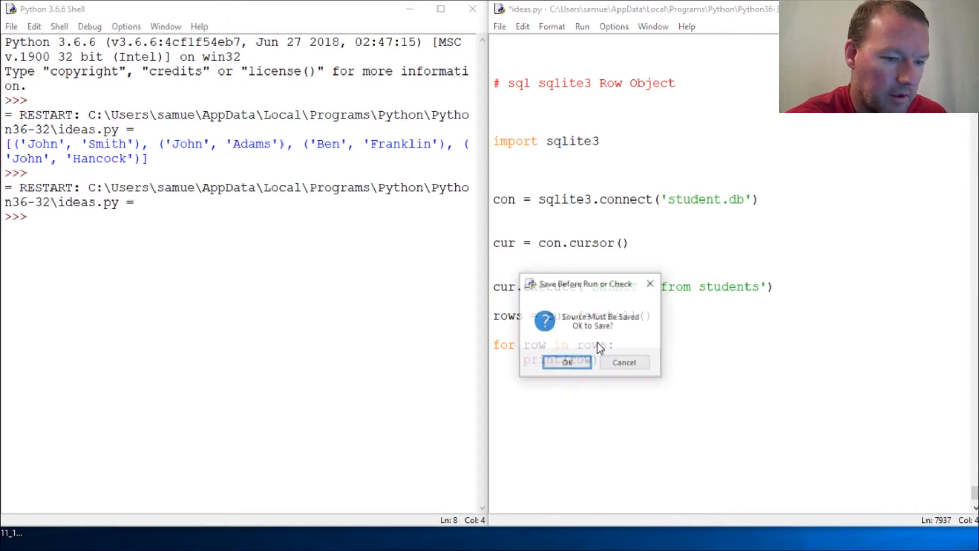
Confirm the save, then highlight keys() and its description in the sqlite3 Row Objects docs
click(565, 362)
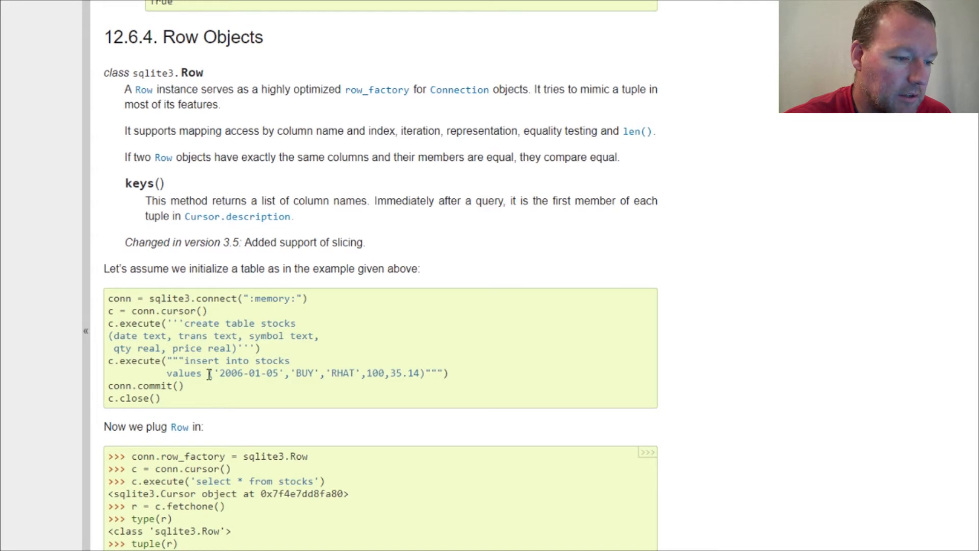
scroll(down, 3)
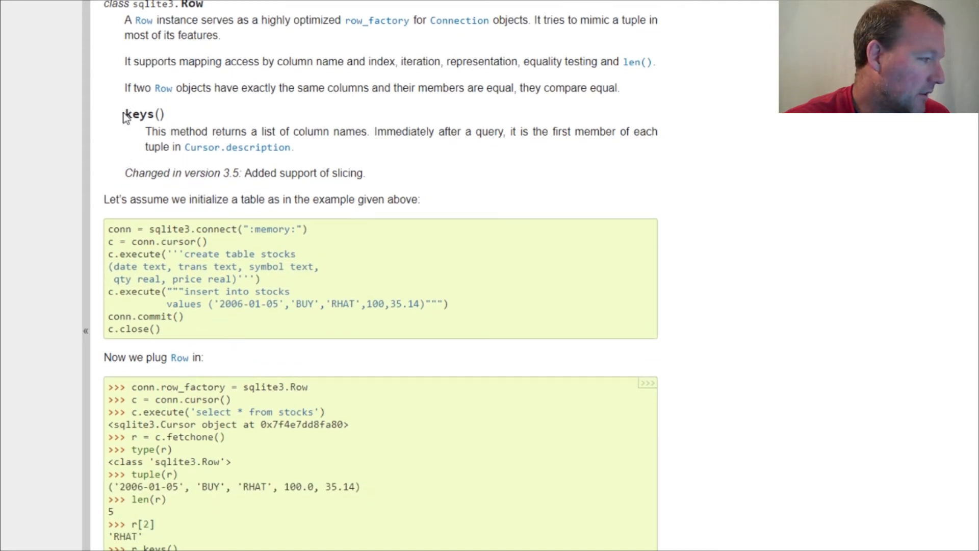
double_click(140, 113)
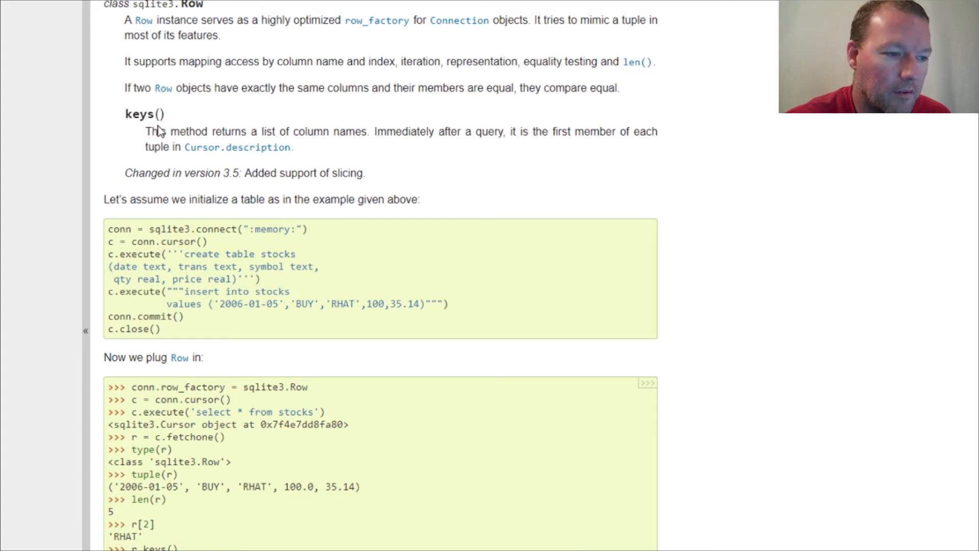
drag(145, 131, 373, 131)
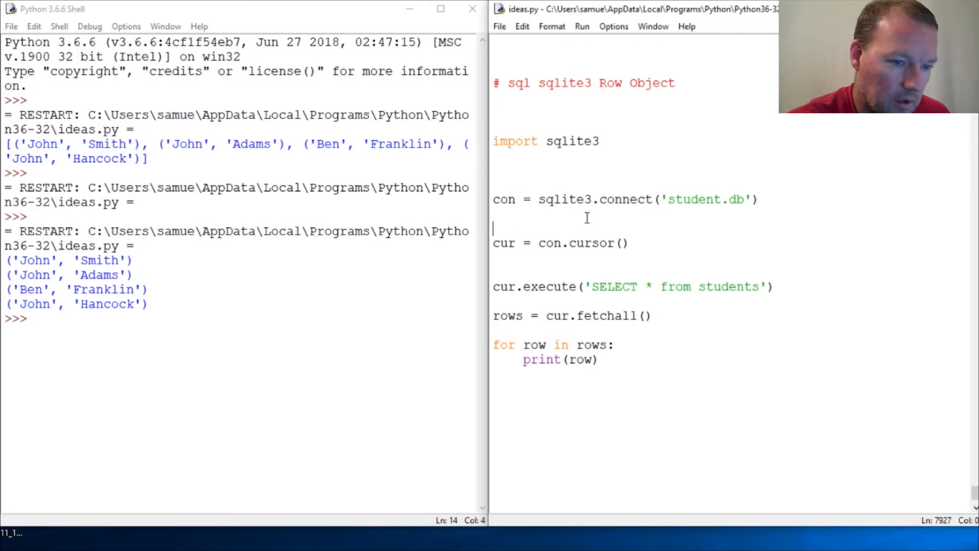
Add con.row_factory = sqlite3.Row and start changing print(row) to row.keys
text(con.row_factory = sqlite3.Row)
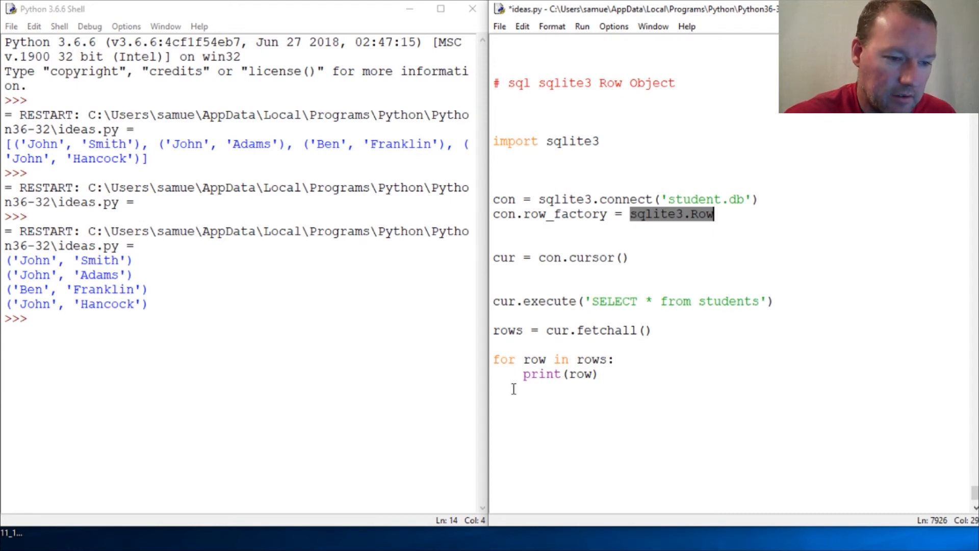
click(593, 374)
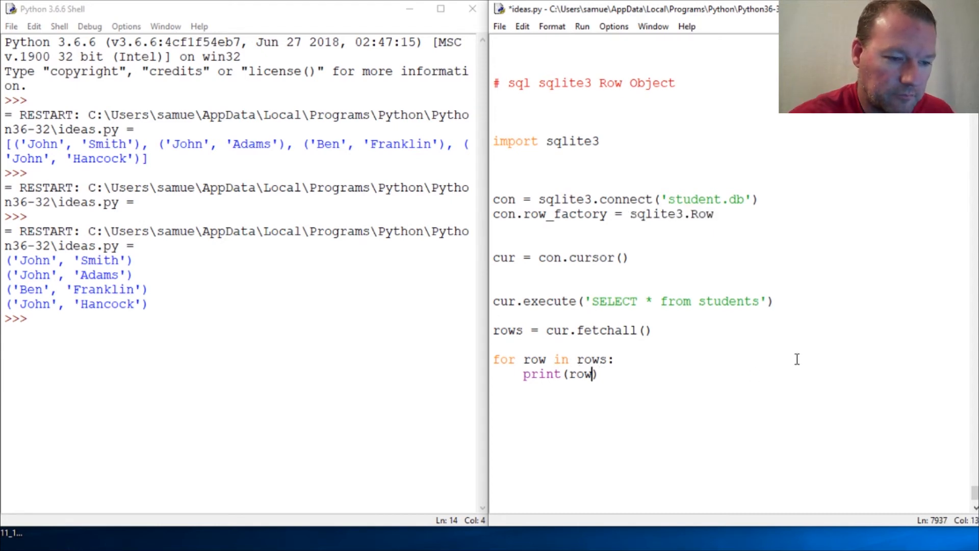
text(.)
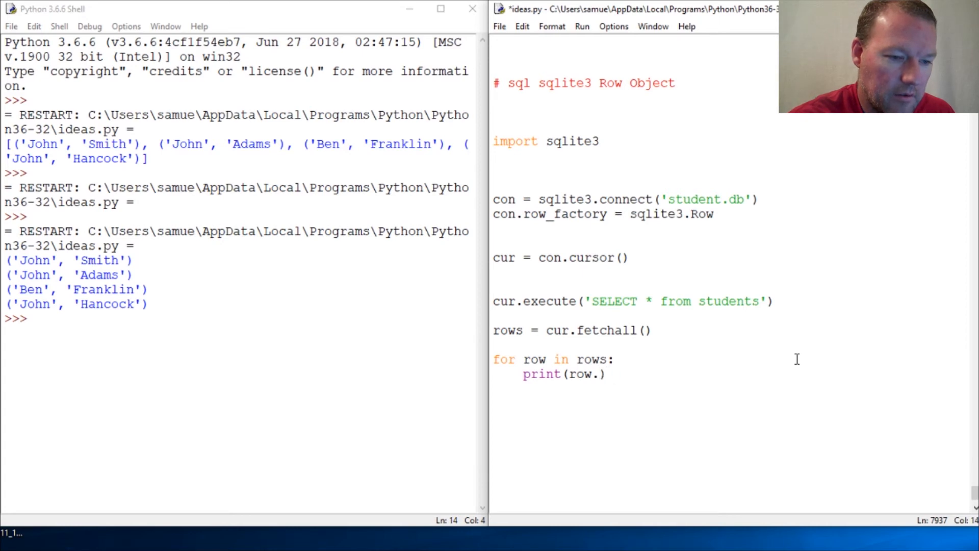
text(key)
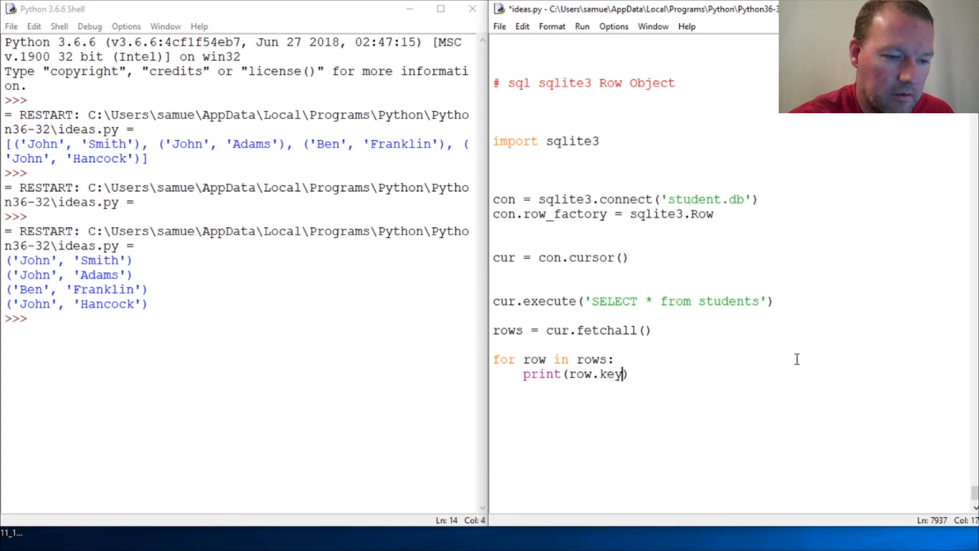